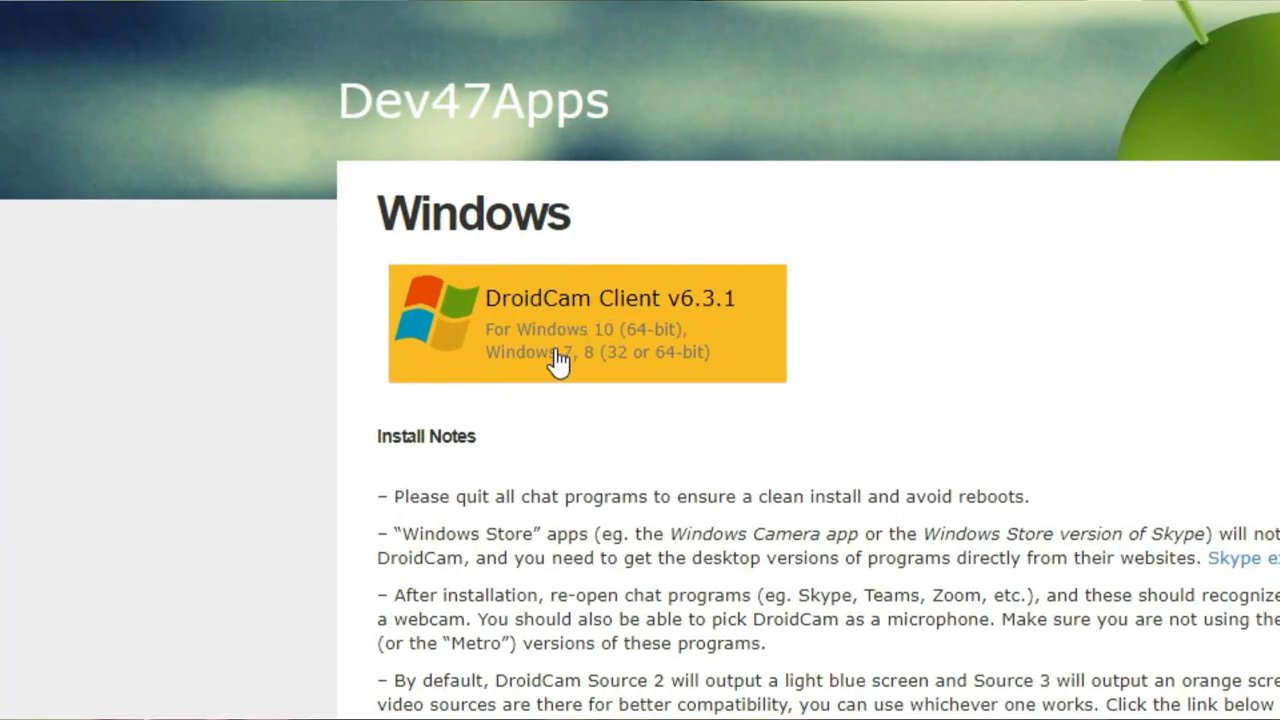
mouse_move(595, 345)
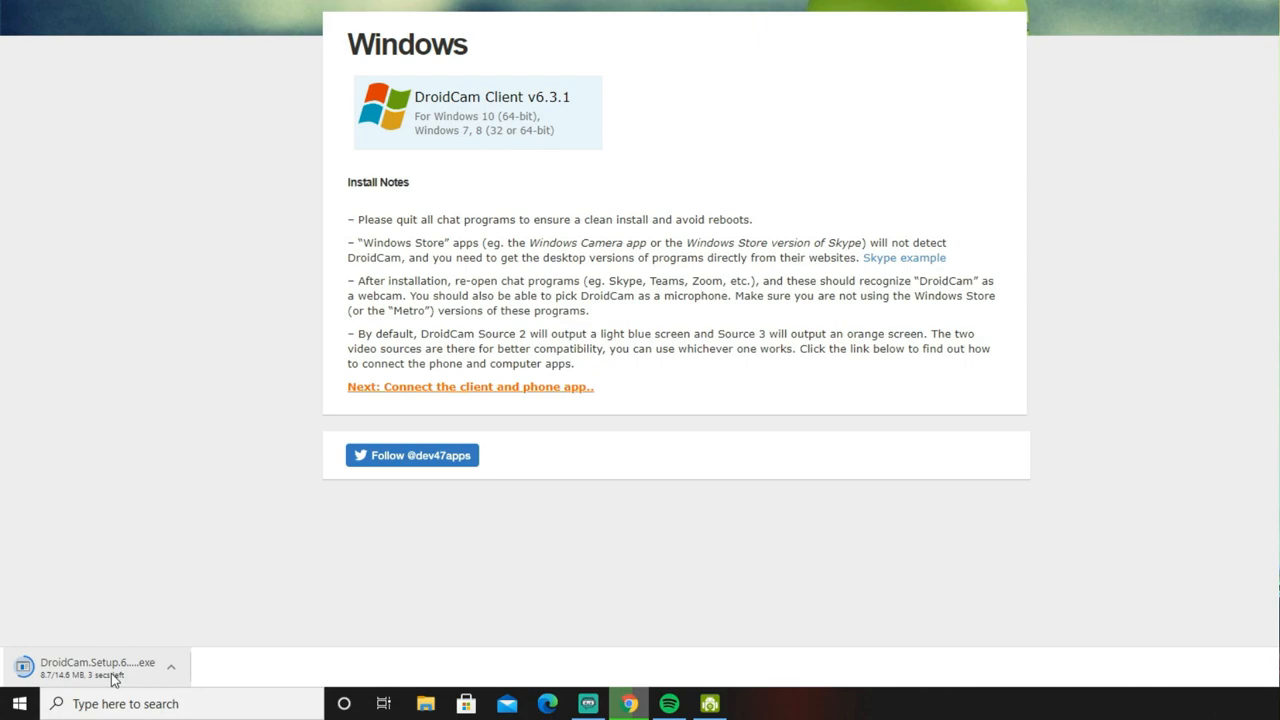
Reach the DroidCam Client v6.3.1 download button on the Dev47Apps Windows page
scroll(down, 3)
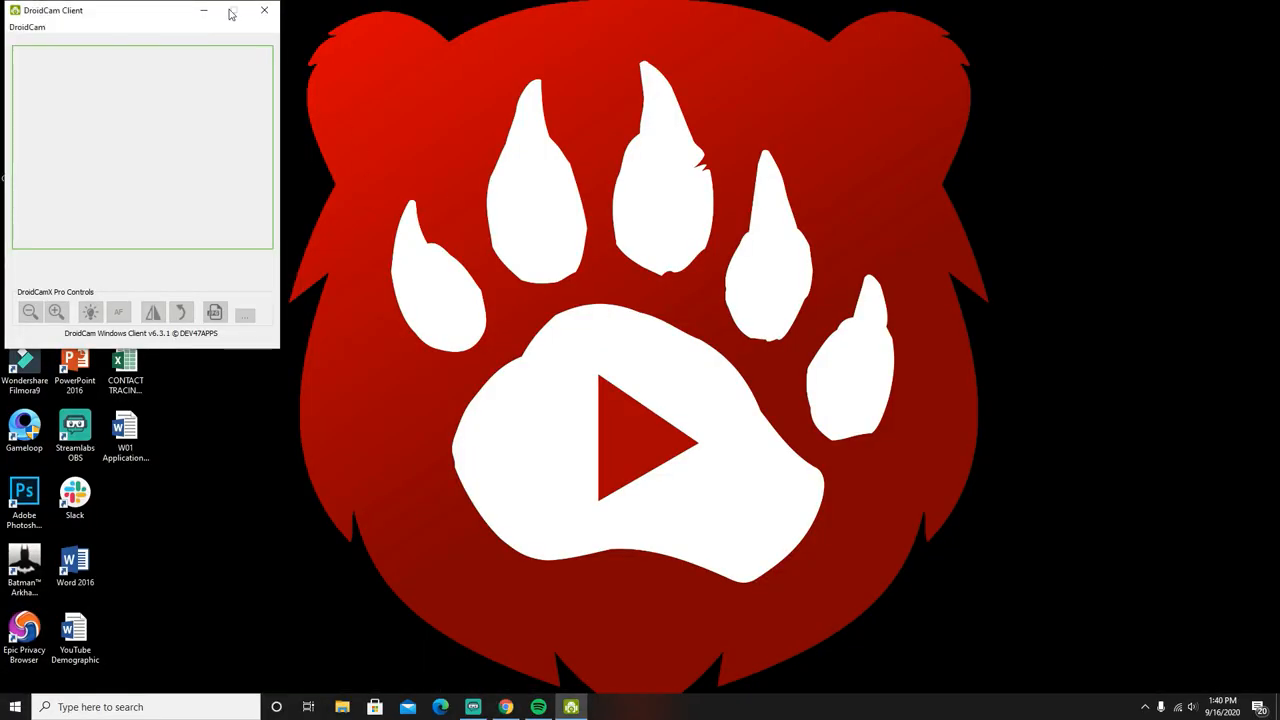
Close the empty client window and relaunch DroidCam from the DroidCamApp desktop shortcut
click(264, 10)
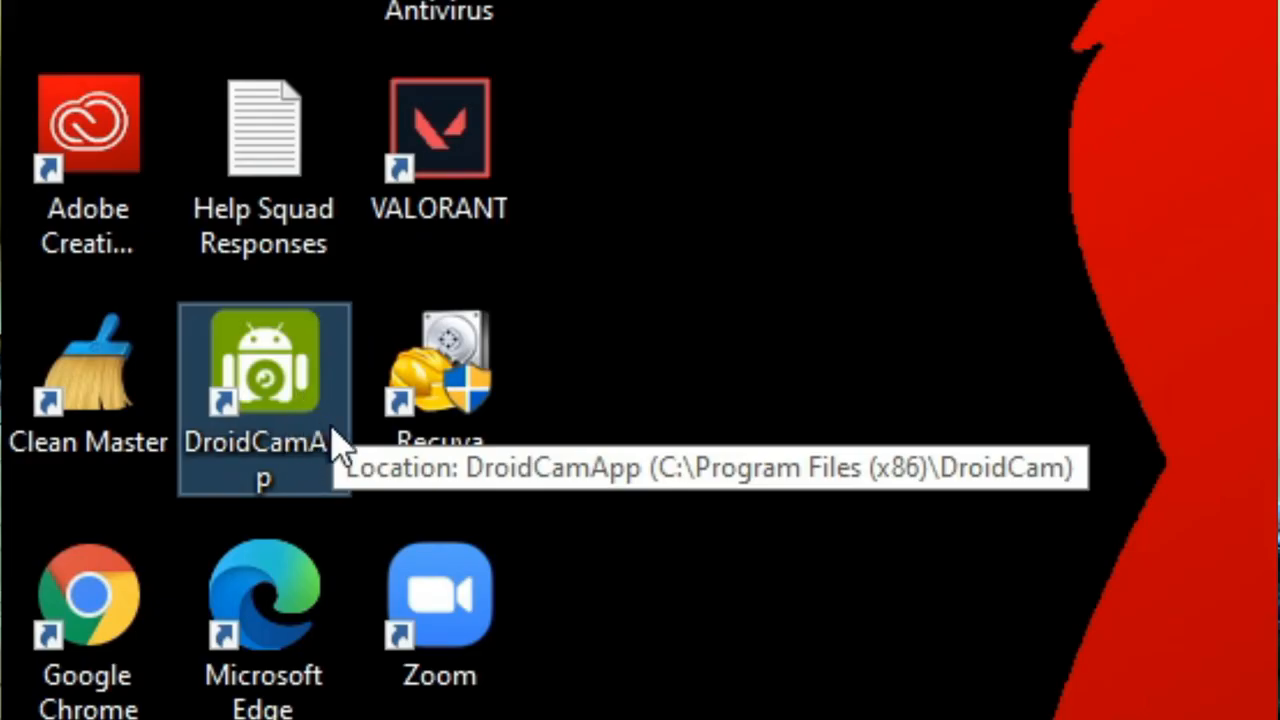
mouse_move(285, 405)
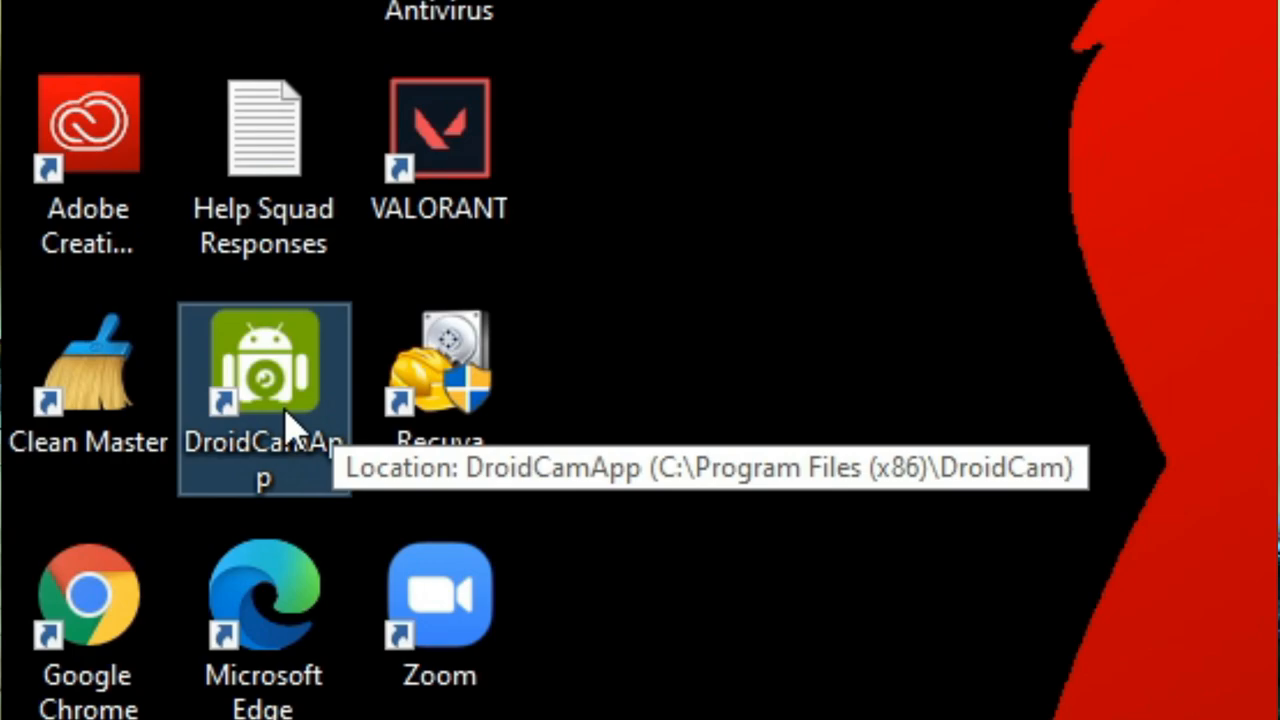
double_click(263, 363)
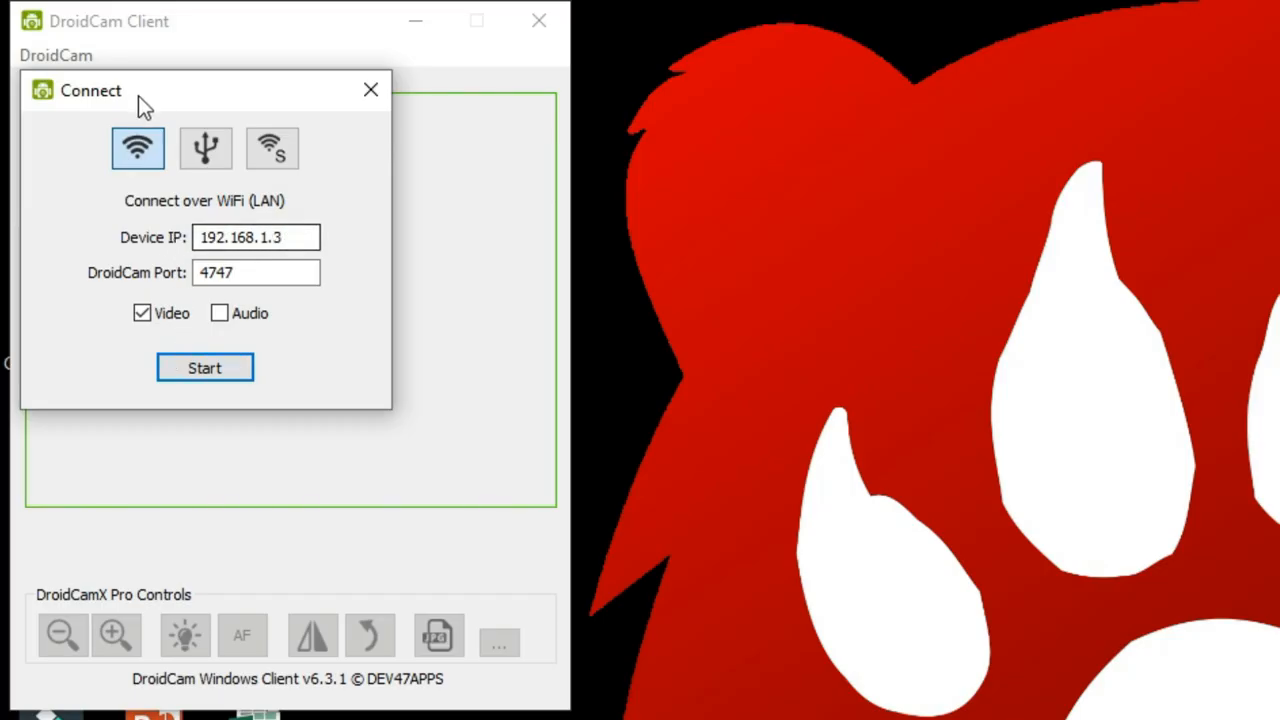
Center the Connect dialog and start the WiFi connection to 192.168.1.3:4747 with video only
drag(90, 90, 222, 81)
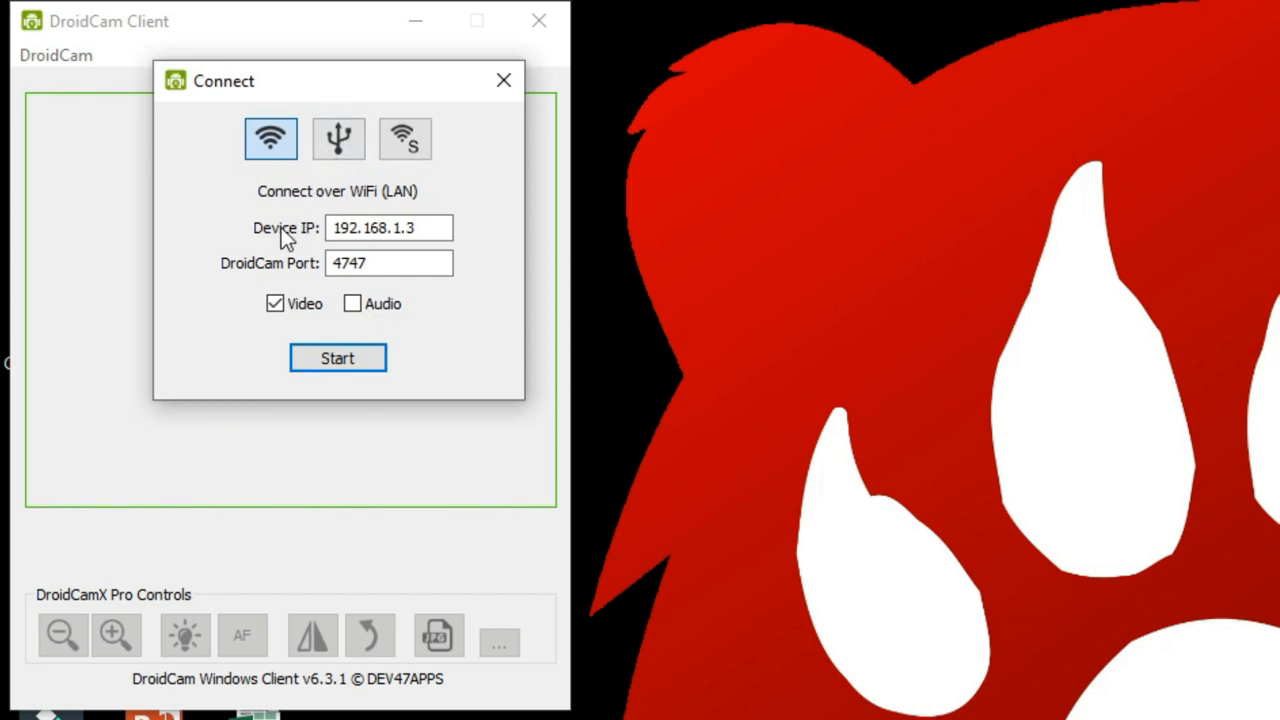
mouse_move(258, 243)
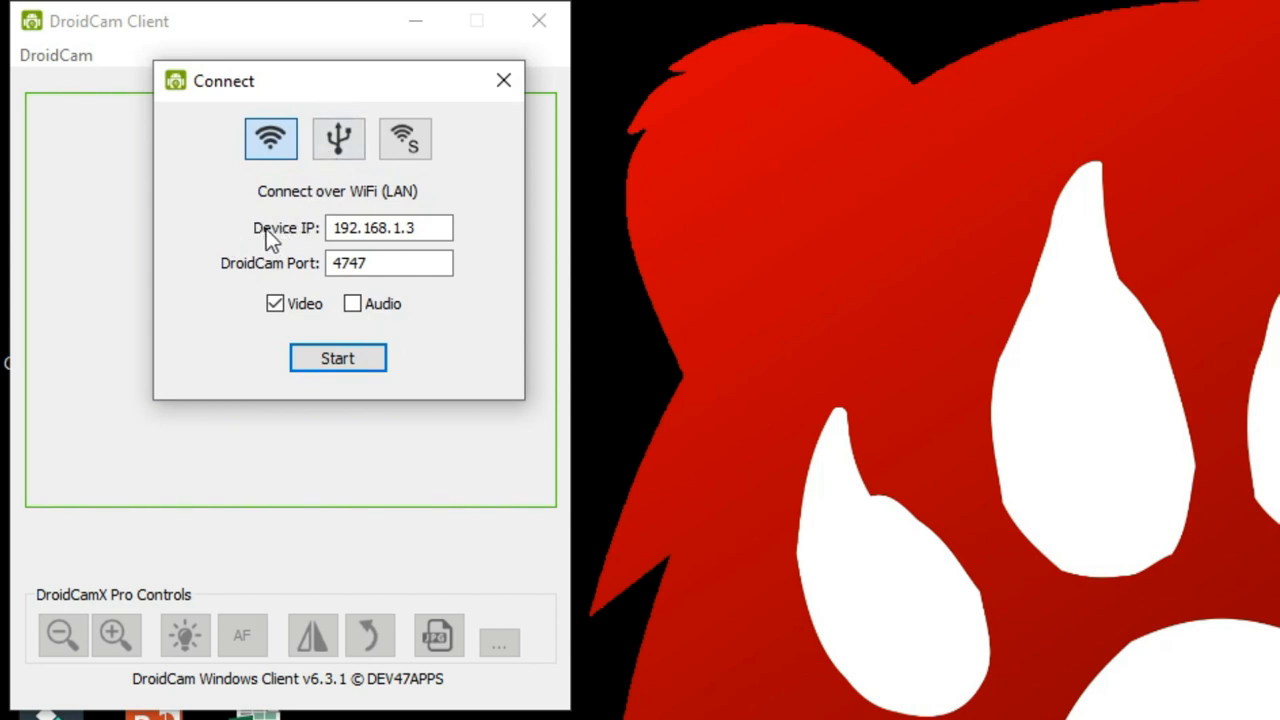
mouse_move(266, 282)
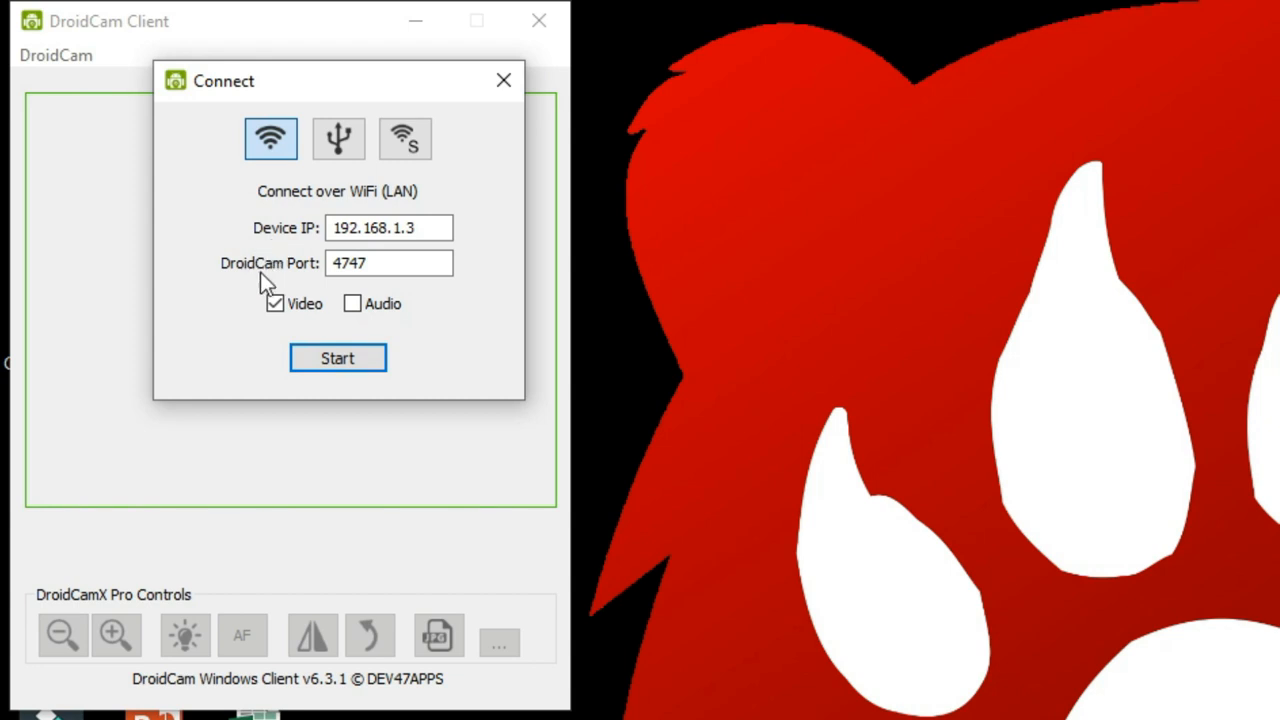
mouse_move(288, 288)
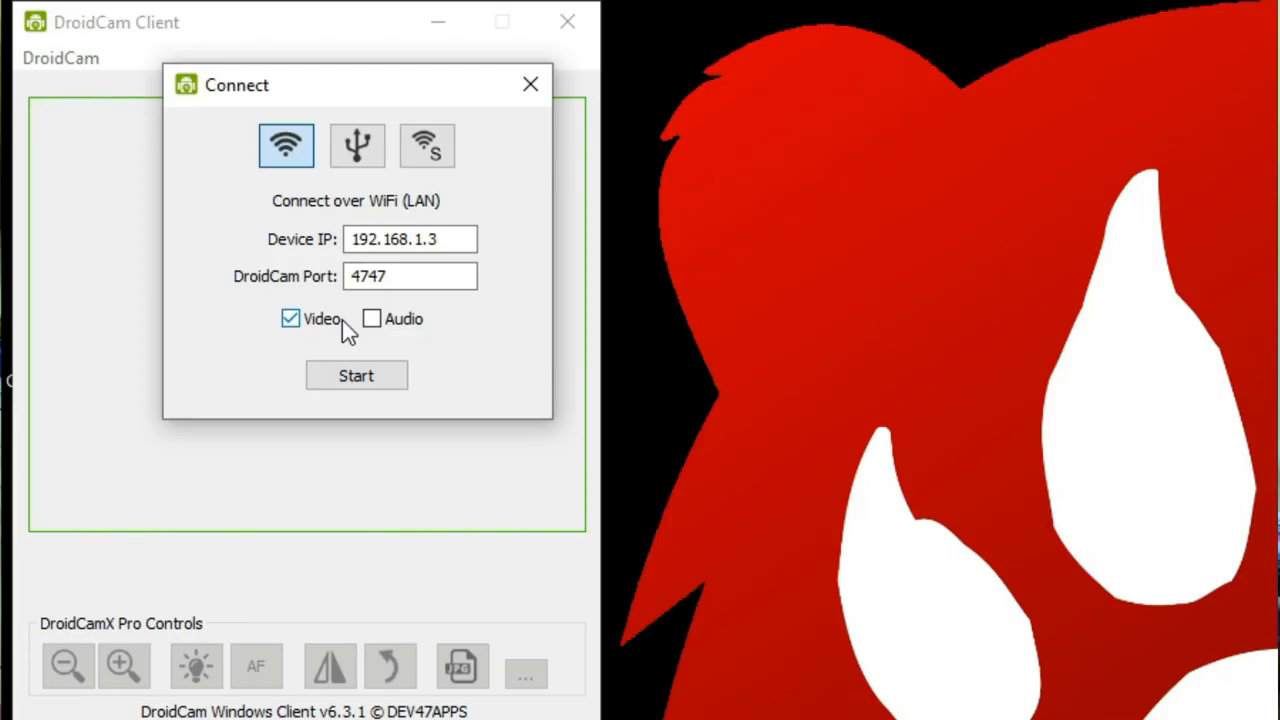
mouse_move(372, 323)
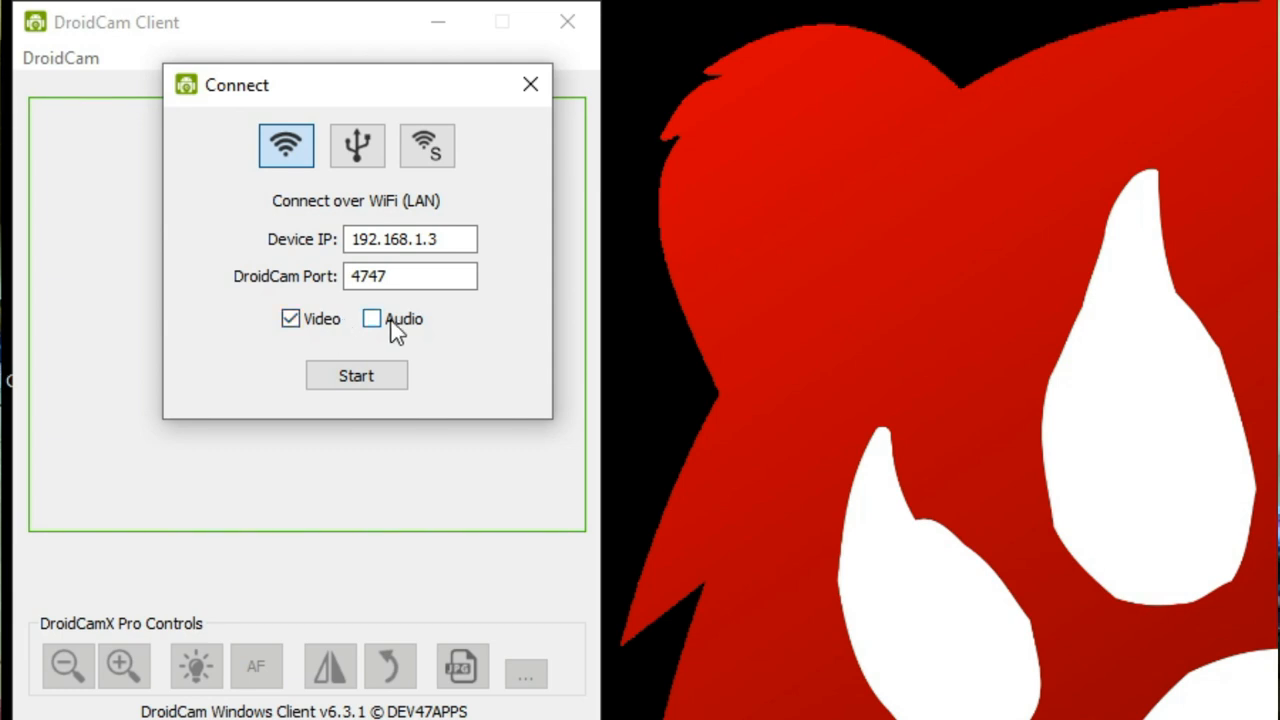
mouse_move(407, 327)
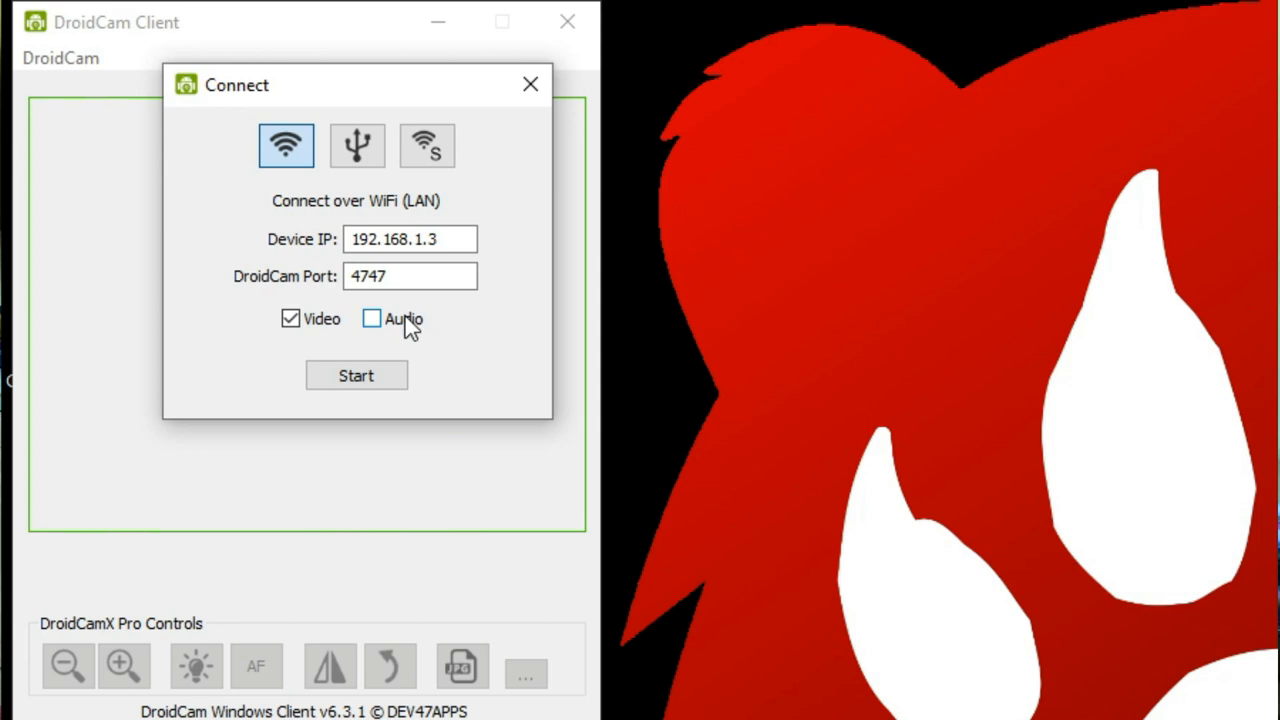
mouse_move(388, 328)
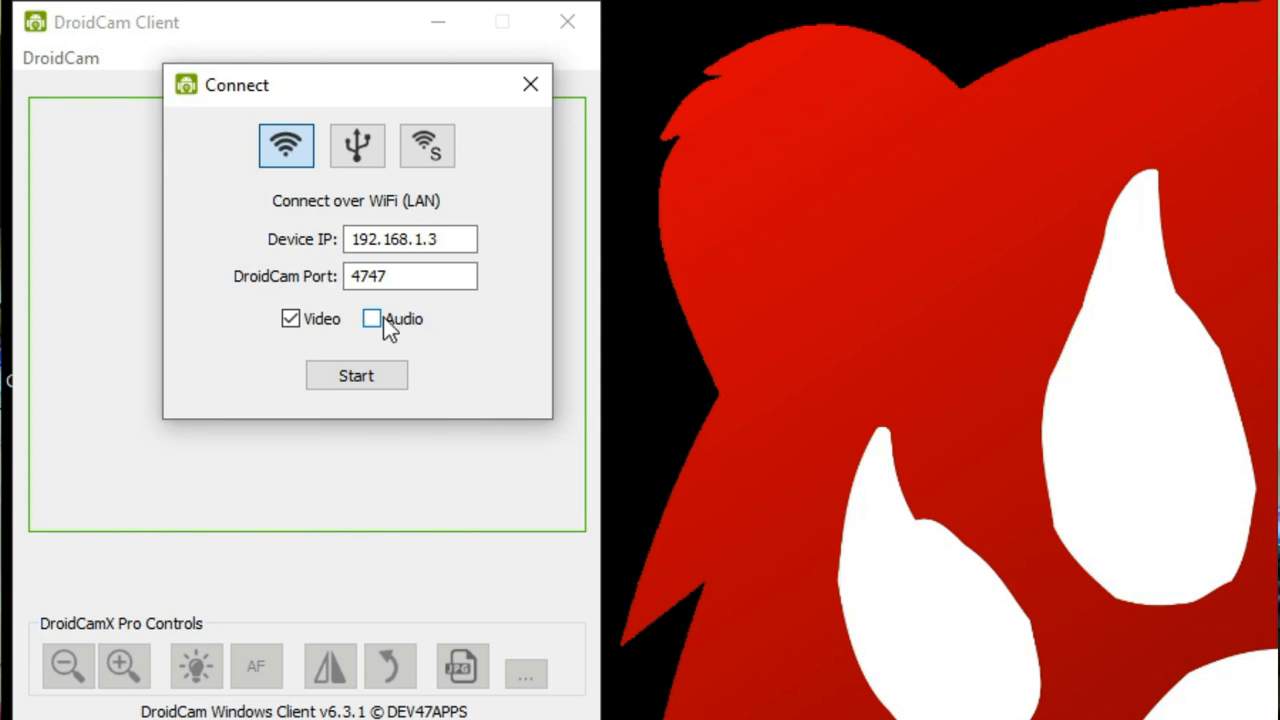
mouse_move(356, 375)
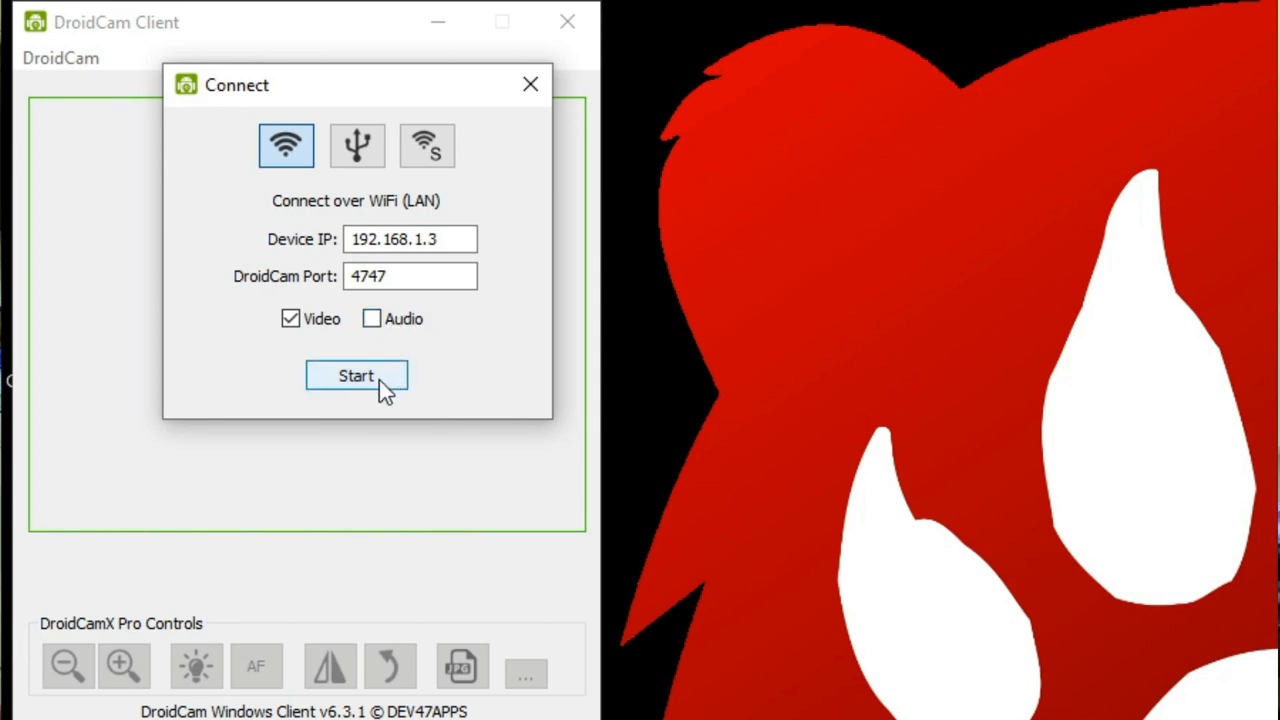
click(356, 375)
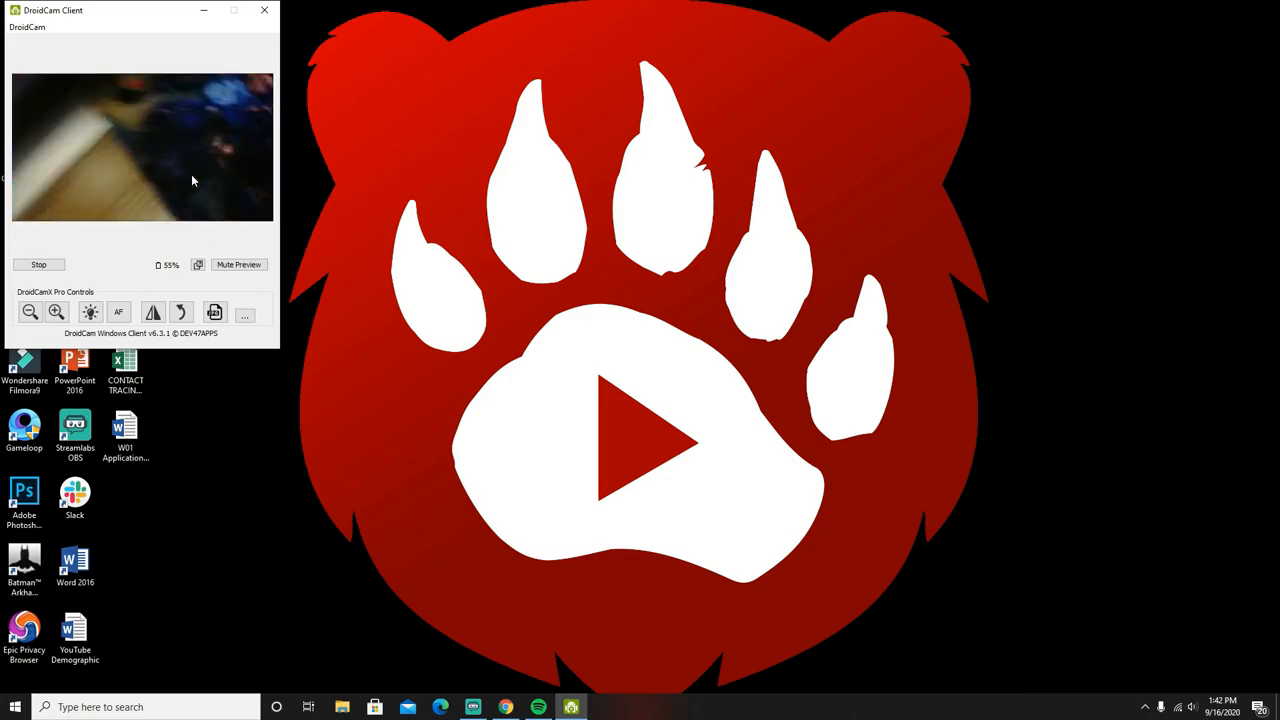
click(264, 10)
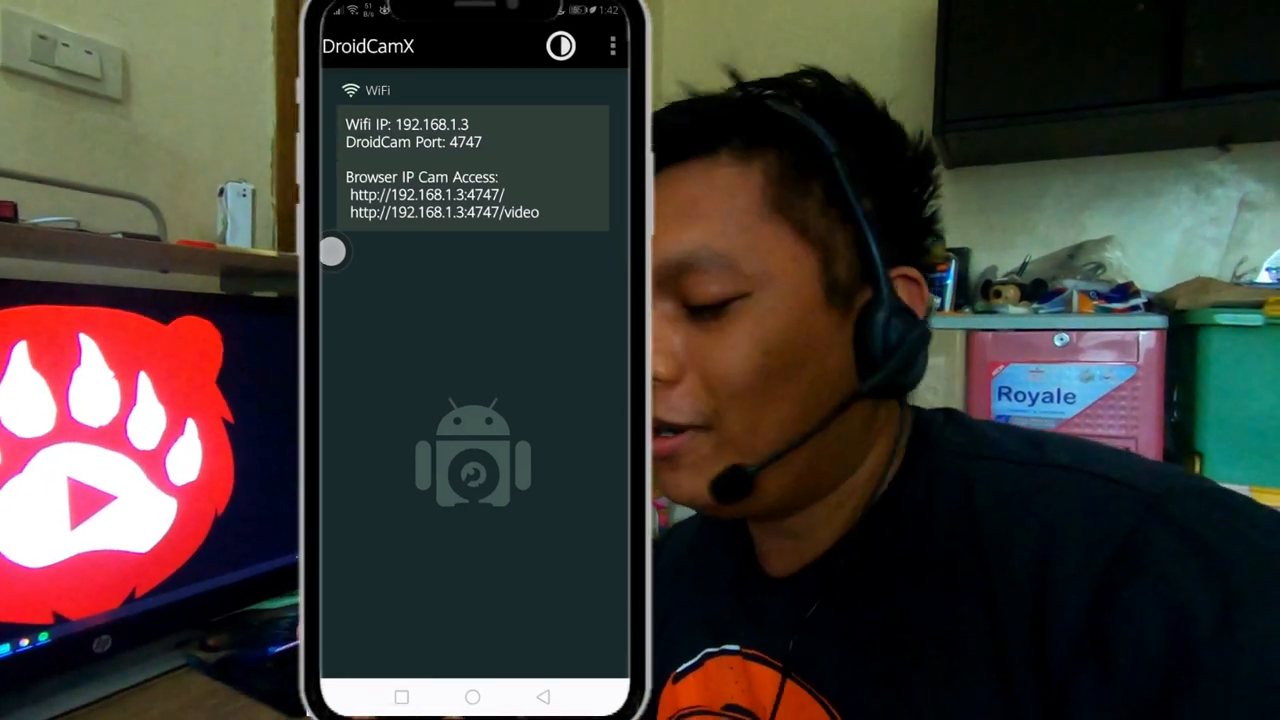
Reach the DroidCamX settings screen from the three-dot menu on the phone
click(611, 46)
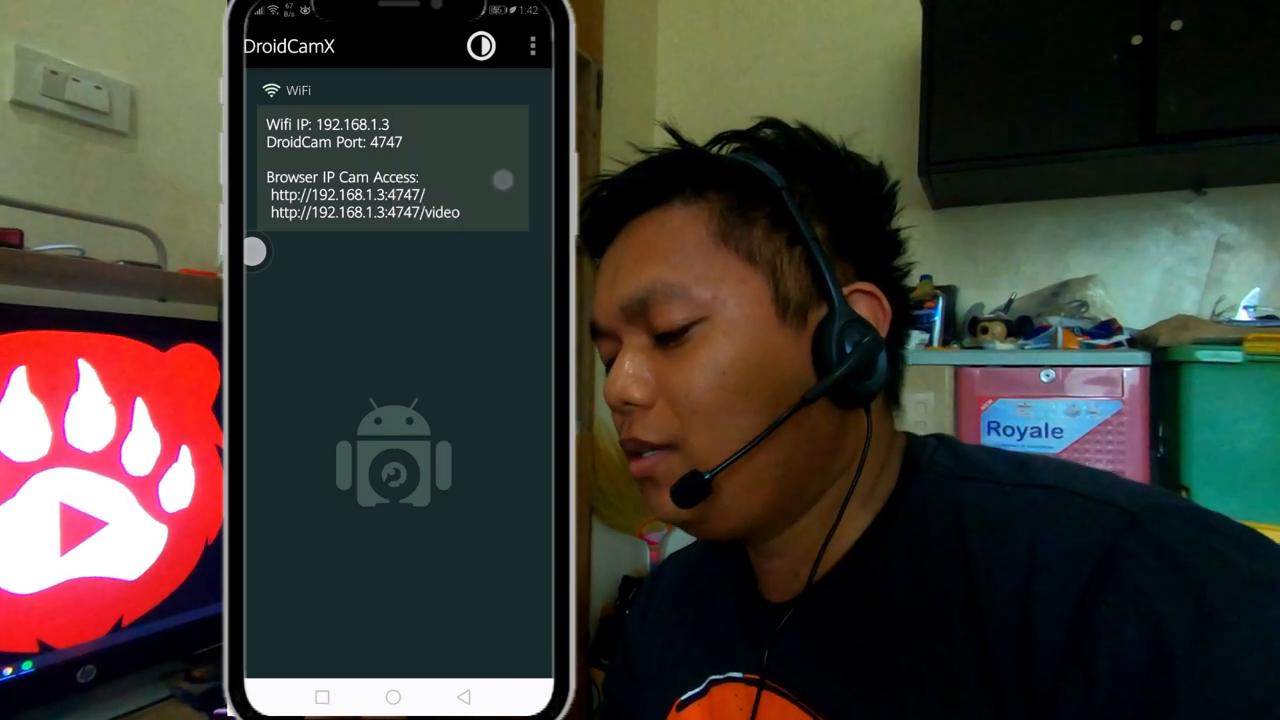
click(532, 46)
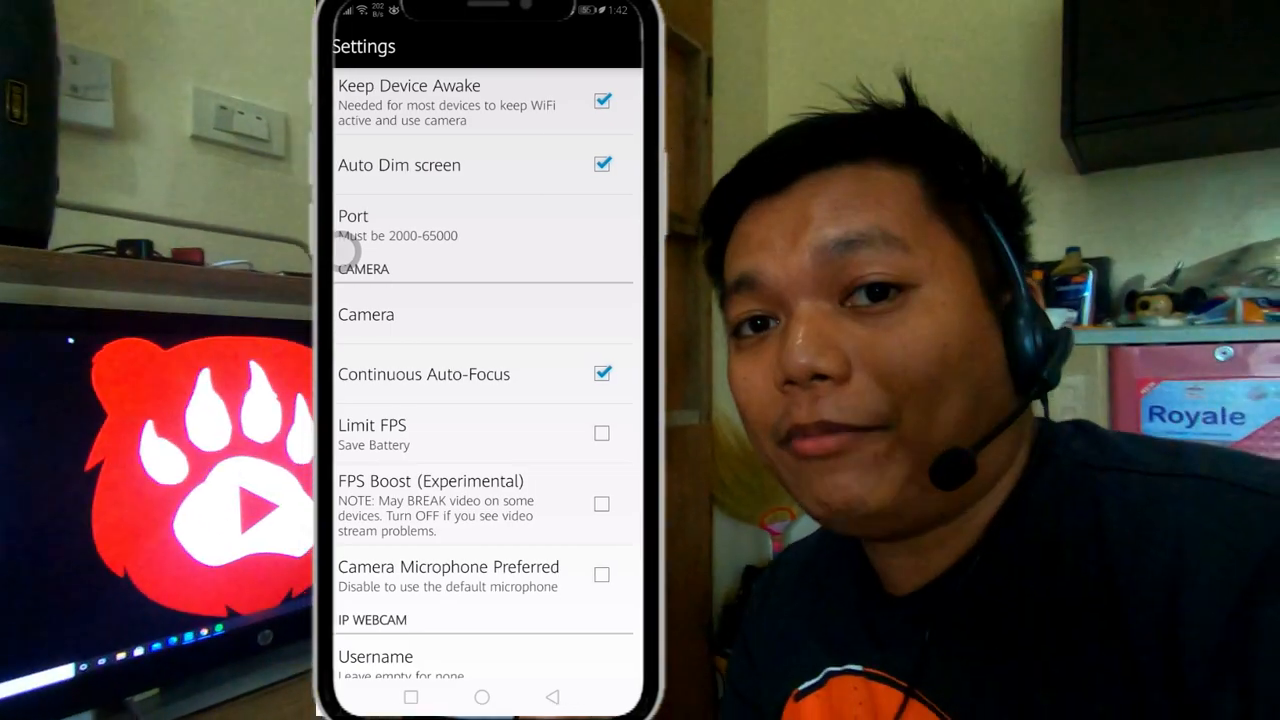
click(366, 314)
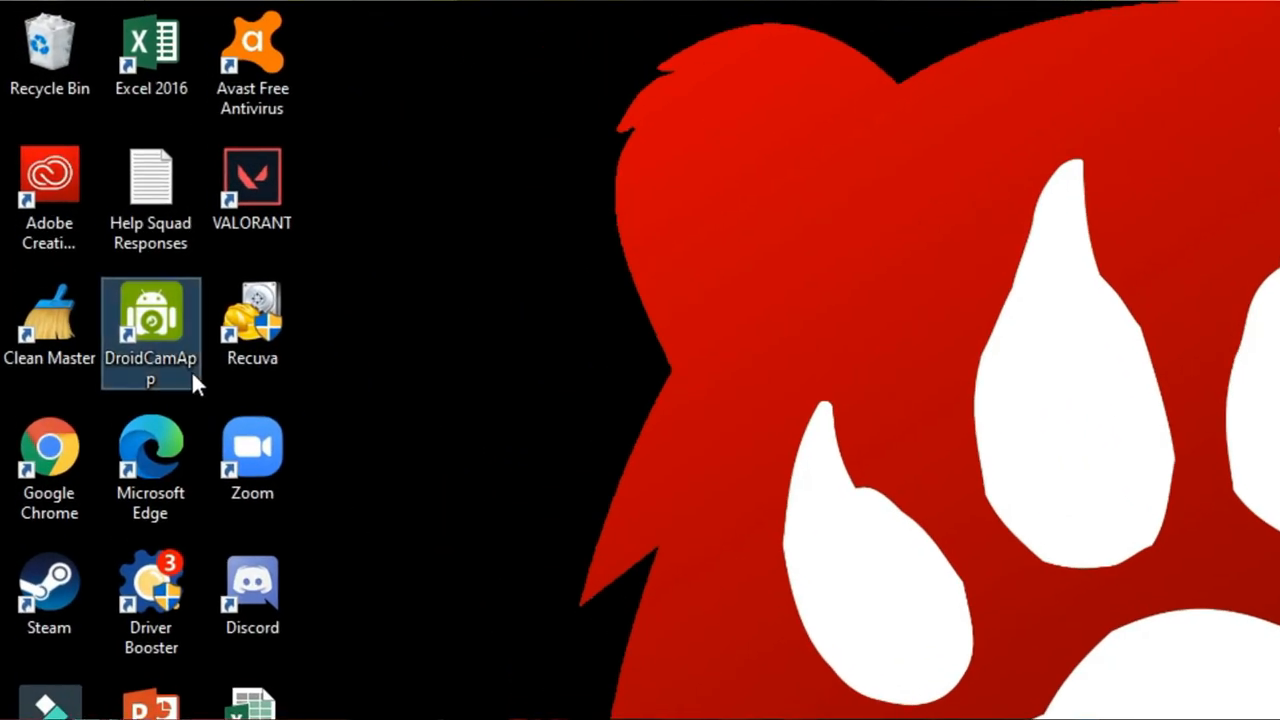
mouse_move(175, 350)
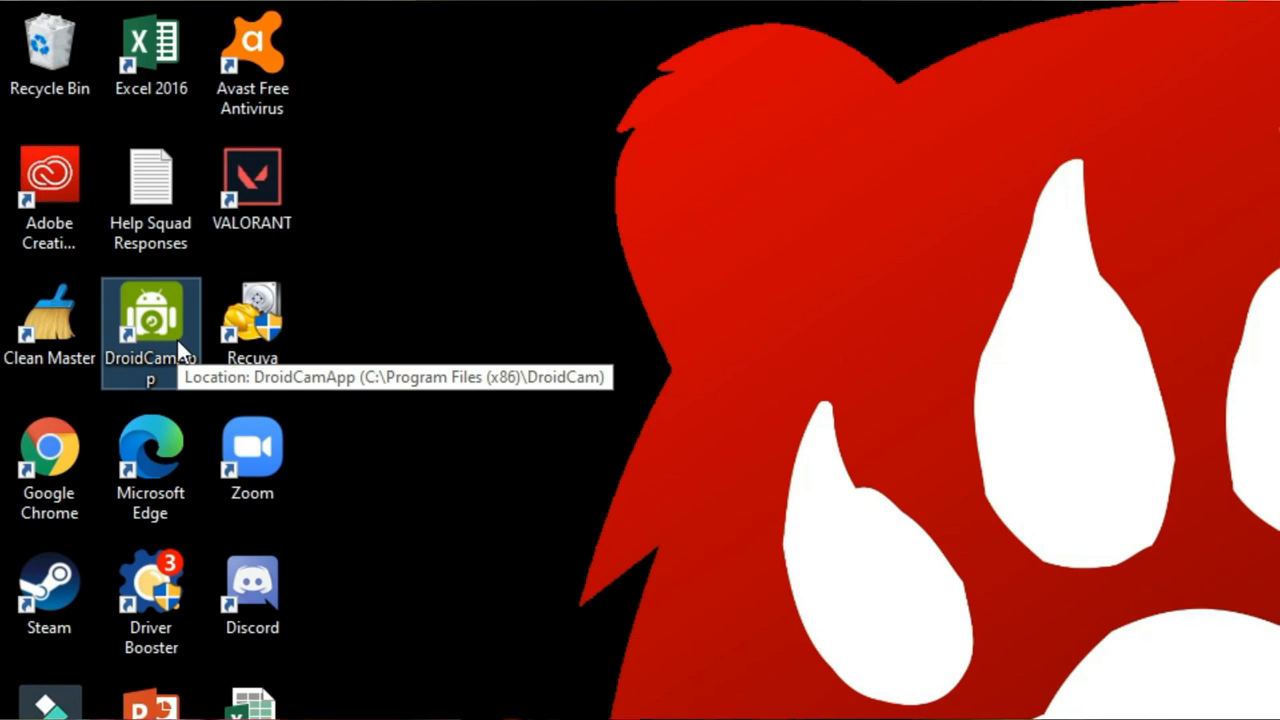
Relaunch DroidCam from the desktop shortcut and select the port field showing 4747
double_click(150, 320)
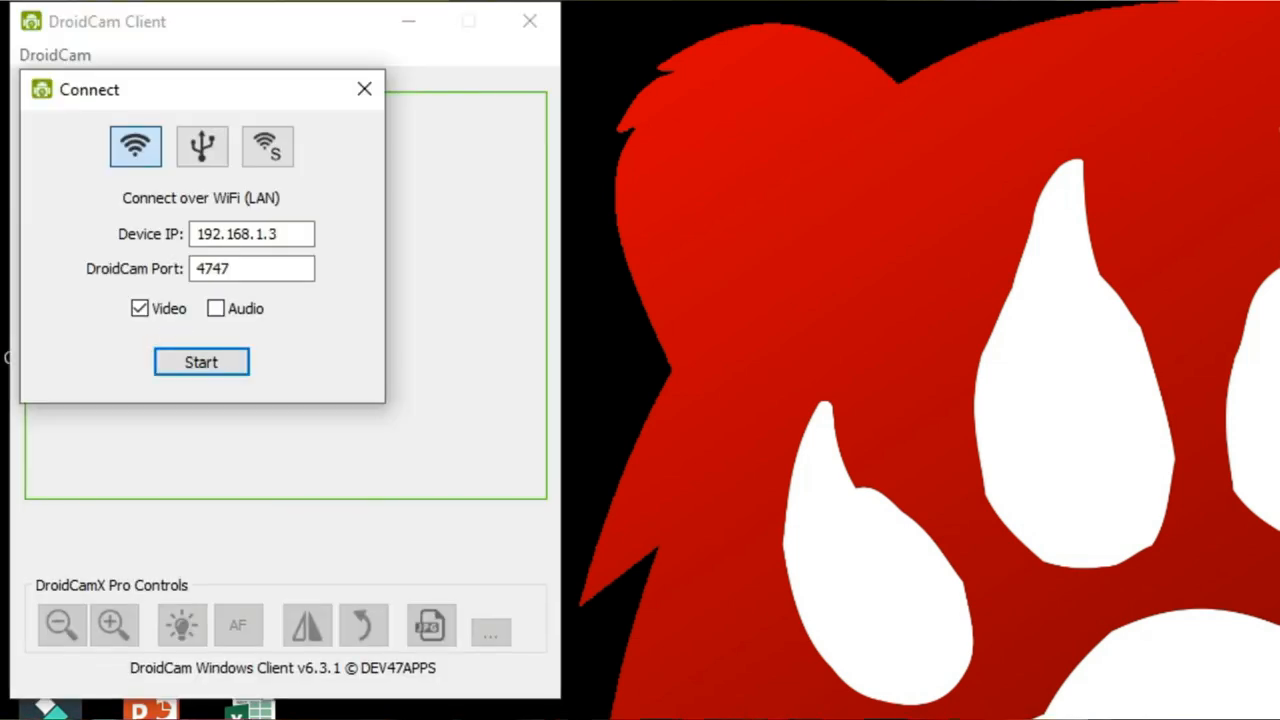
mouse_move(155, 268)
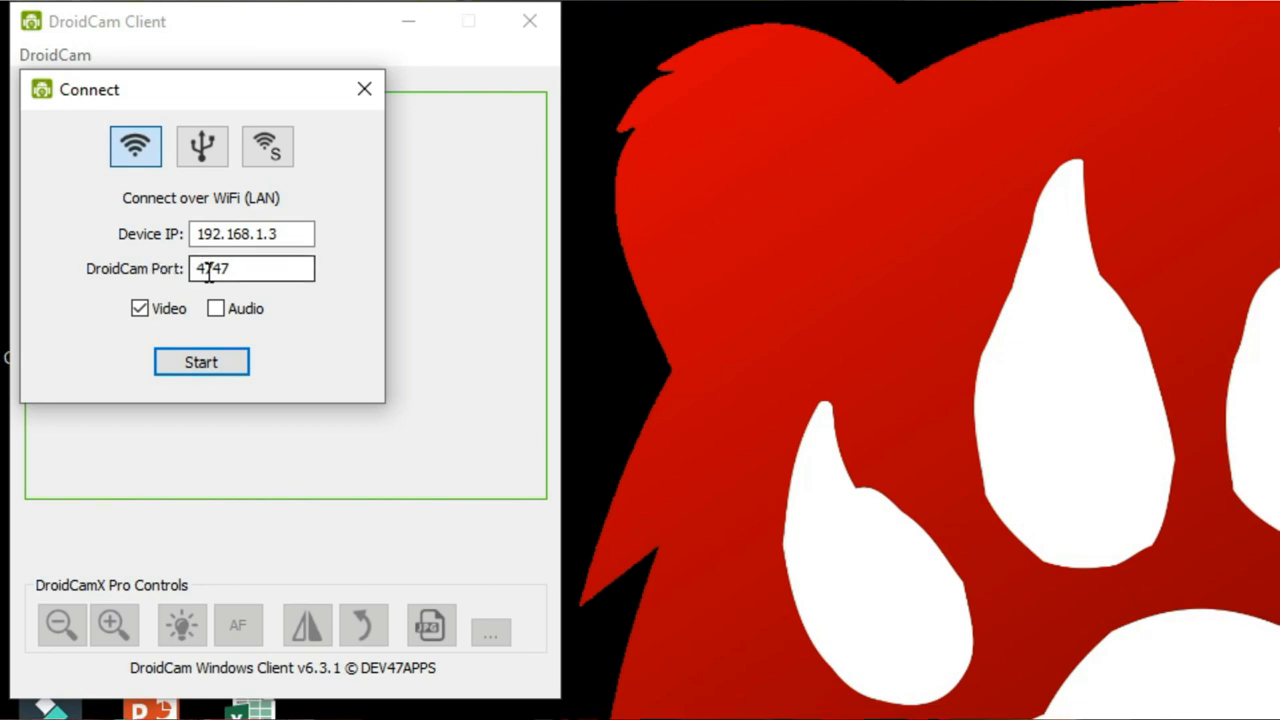
click(201, 362)
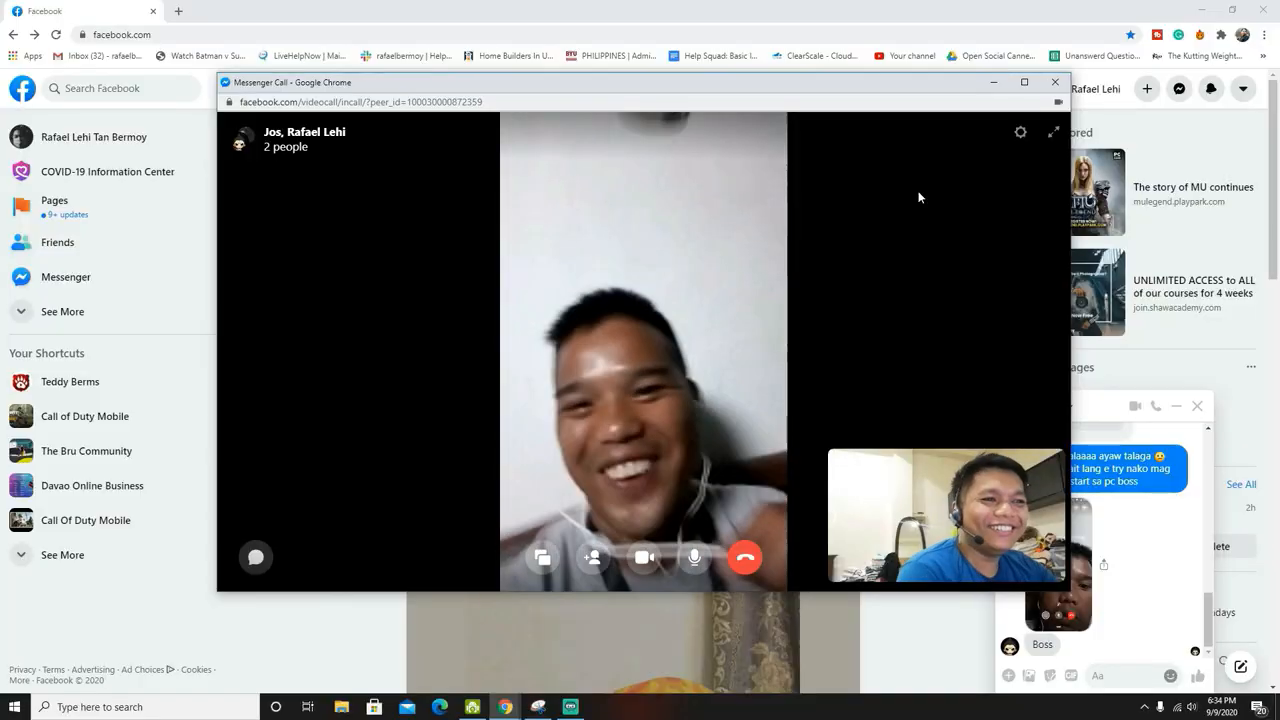
Maximize the Messenger call window so the video fills the screen
click(1023, 82)
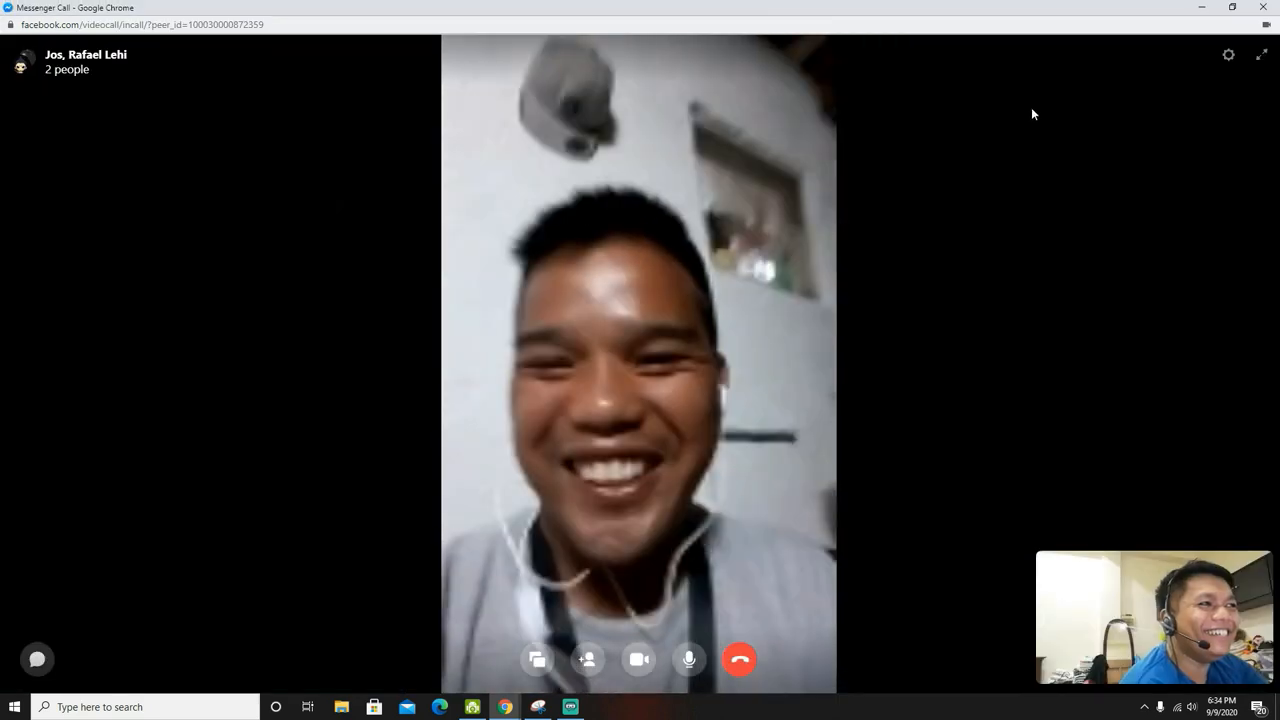